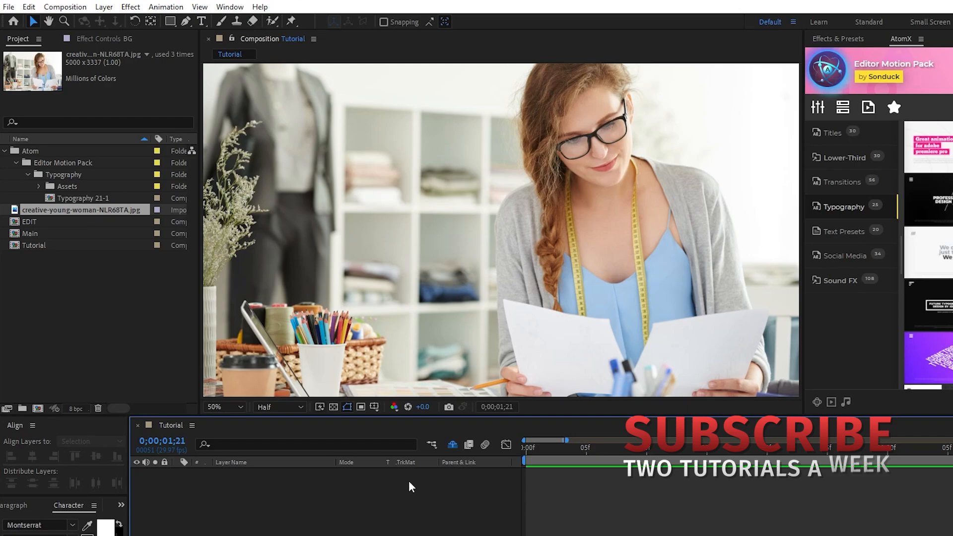
Pick a bright yellow fill colour for the new rectangle shape
{"action": "left_click", "coordinate": [170, 21]}
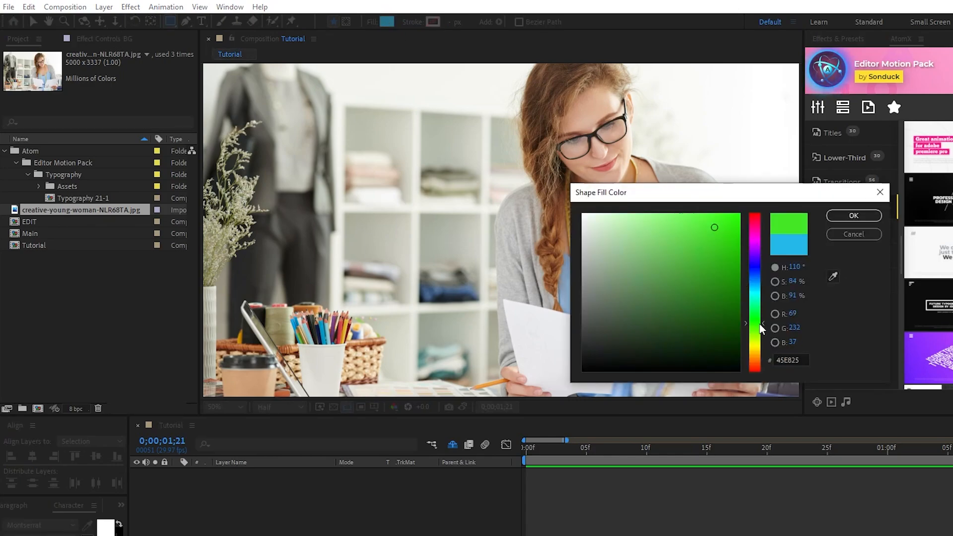
{"action": "left_click", "coordinate": [853, 215]}
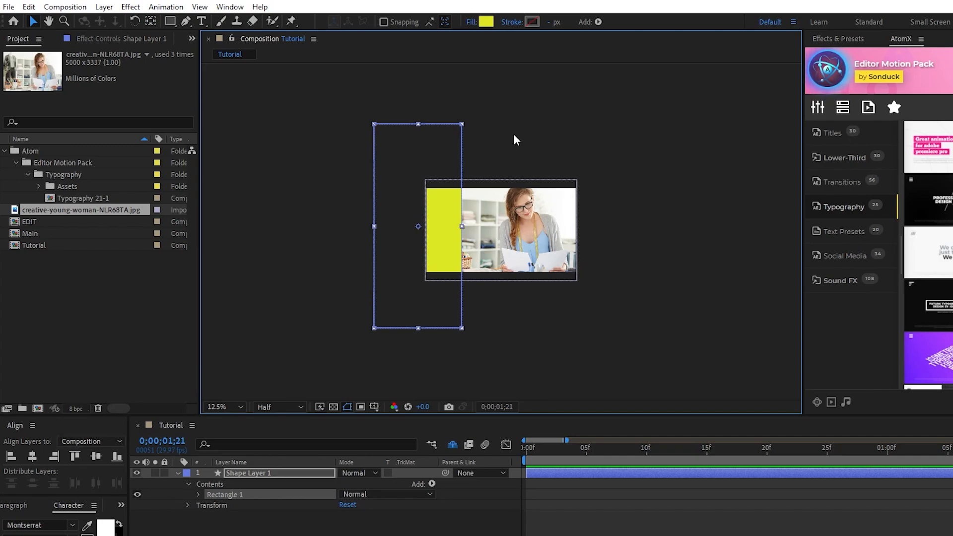
{"action": "mouse_move", "coordinate": [516, 143]}
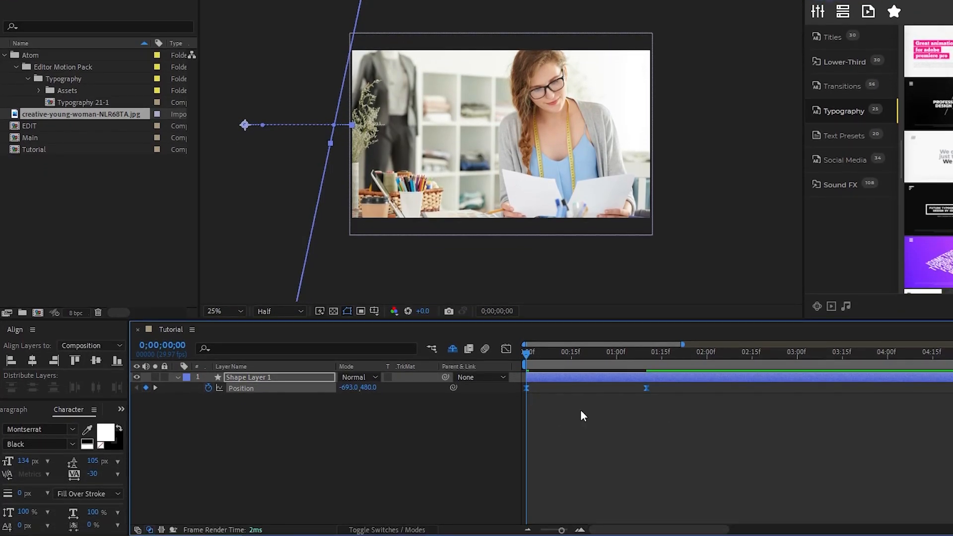
View the speed curve of Shape Layer 1's Position slide-in in the Graph Editor
{"action": "left_click", "coordinate": [504, 348]}
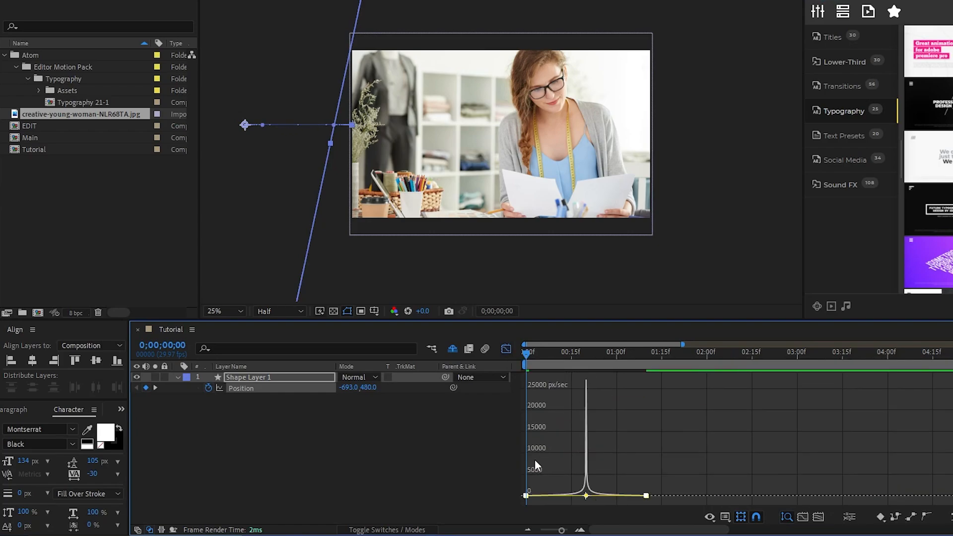
{"action": "mouse_move", "coordinate": [667, 500]}
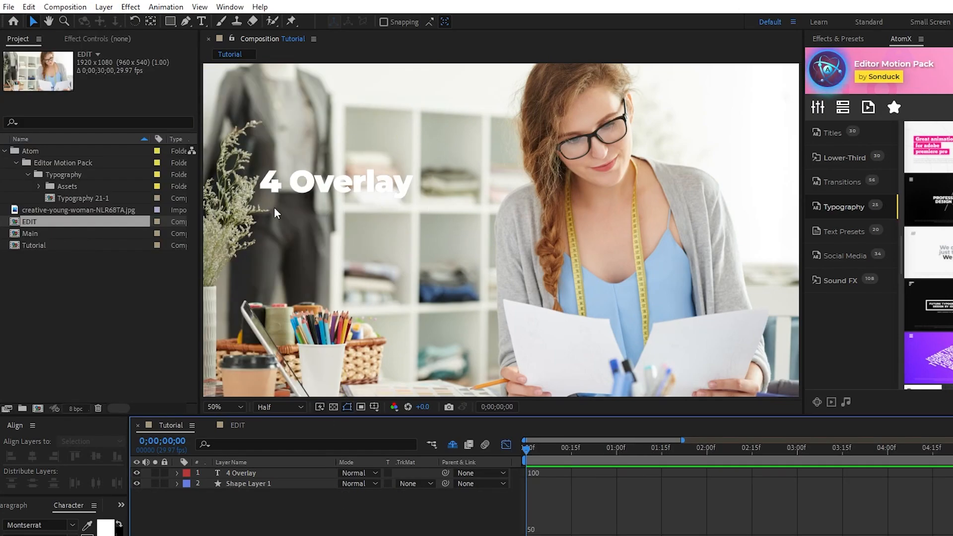
{"action": "mouse_move", "coordinate": [341, 223]}
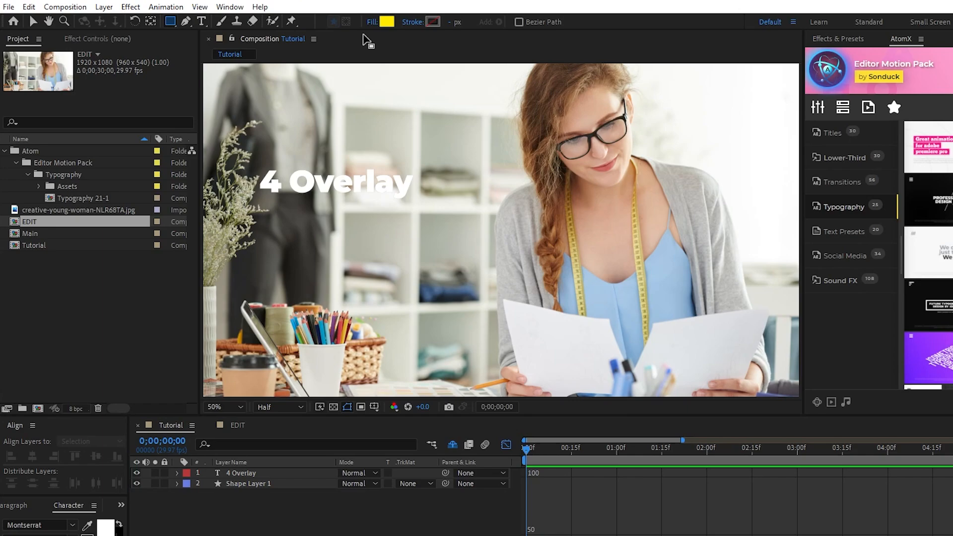
Fill the box shape dark grey and move Shape Layer 2 beneath the 4 Overlay text
{"action": "left_click", "coordinate": [385, 22]}
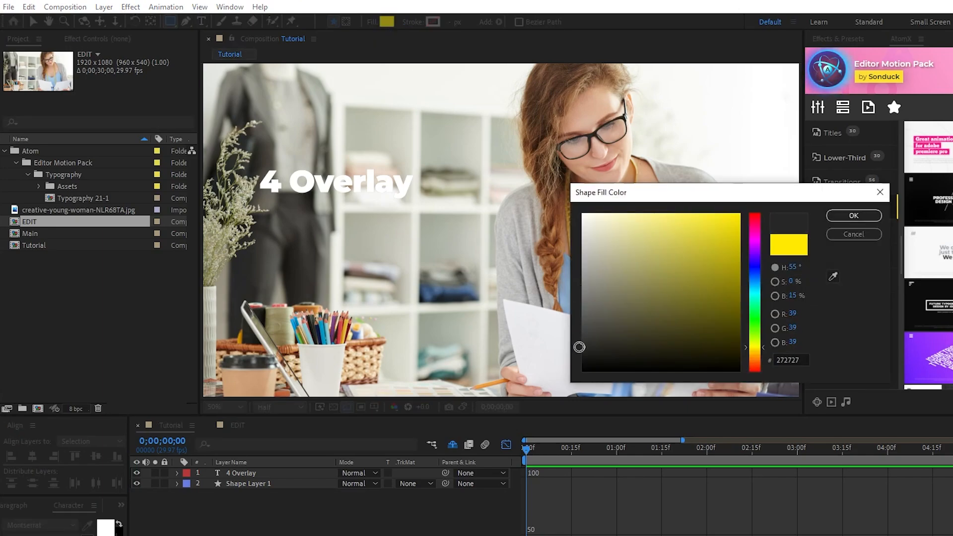
{"action": "left_click", "coordinate": [853, 215]}
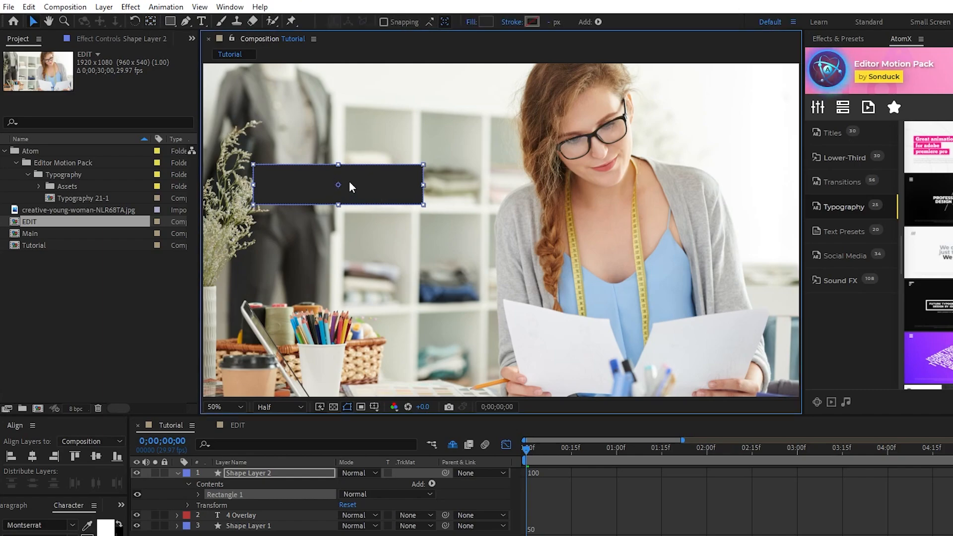
{"action": "left_click", "coordinate": [176, 472]}
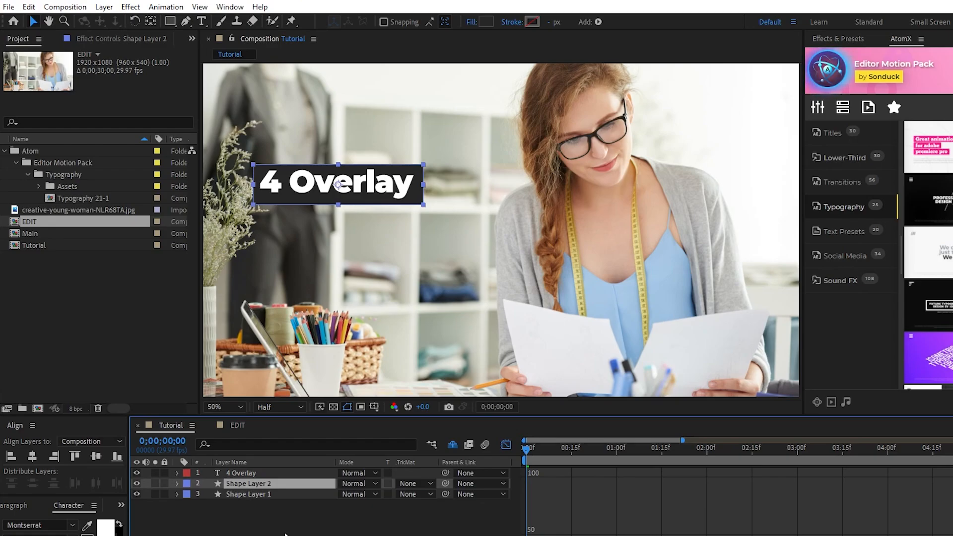
{"action": "left_click", "coordinate": [130, 7]}
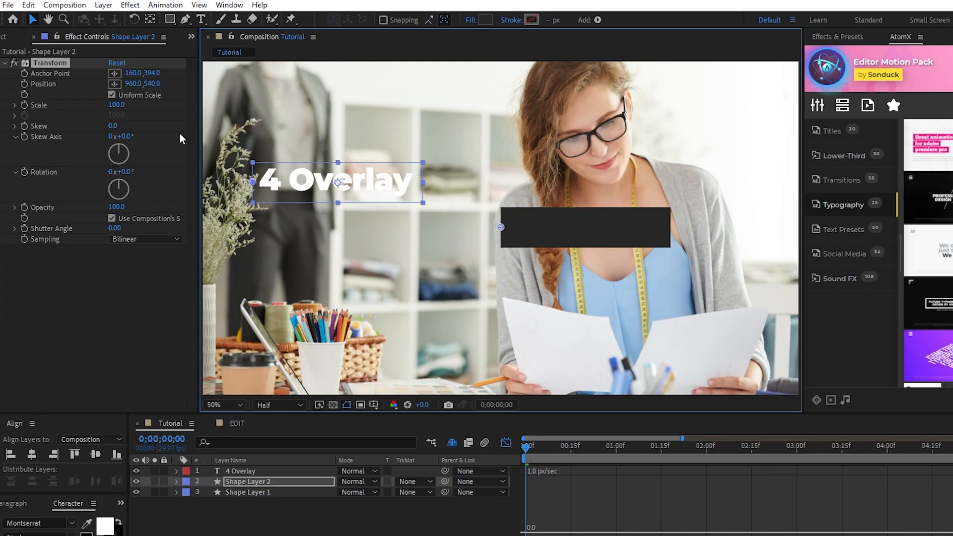
Keyframe the box's Scale Height/Width from 15 and 0 to 100 non-uniformly, with Easy Ease
{"action": "left_click", "coordinate": [153, 72]}
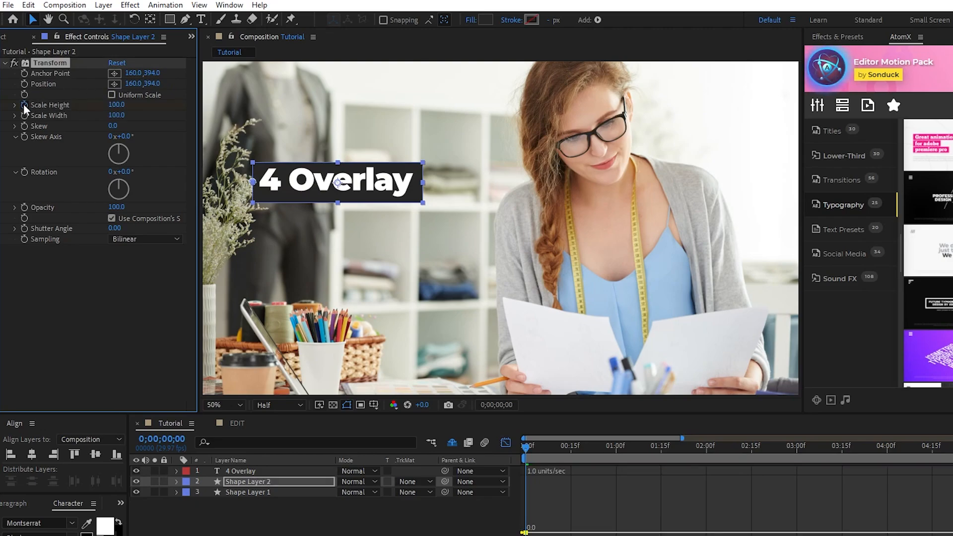
{"action": "mouse_move", "coordinate": [85, 125]}
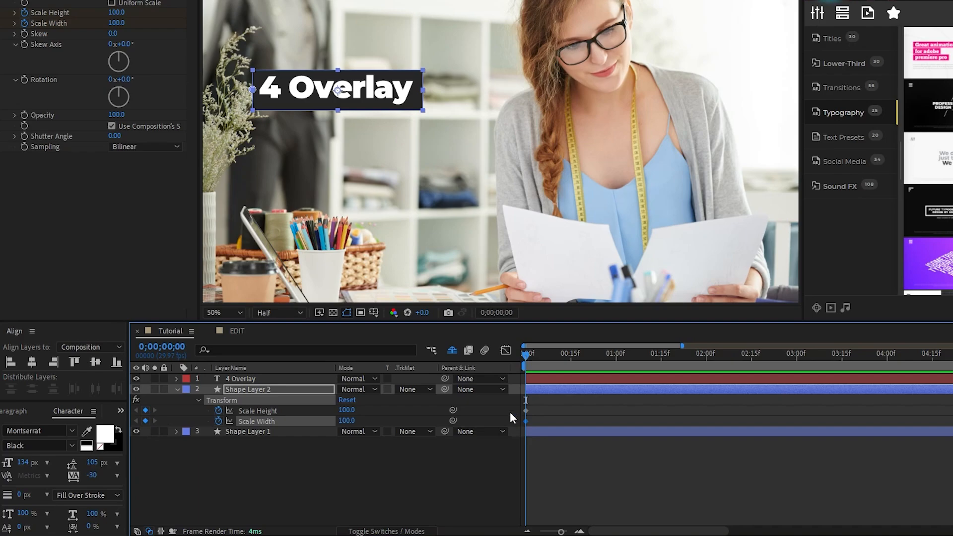
{"action": "mouse_move", "coordinate": [547, 426]}
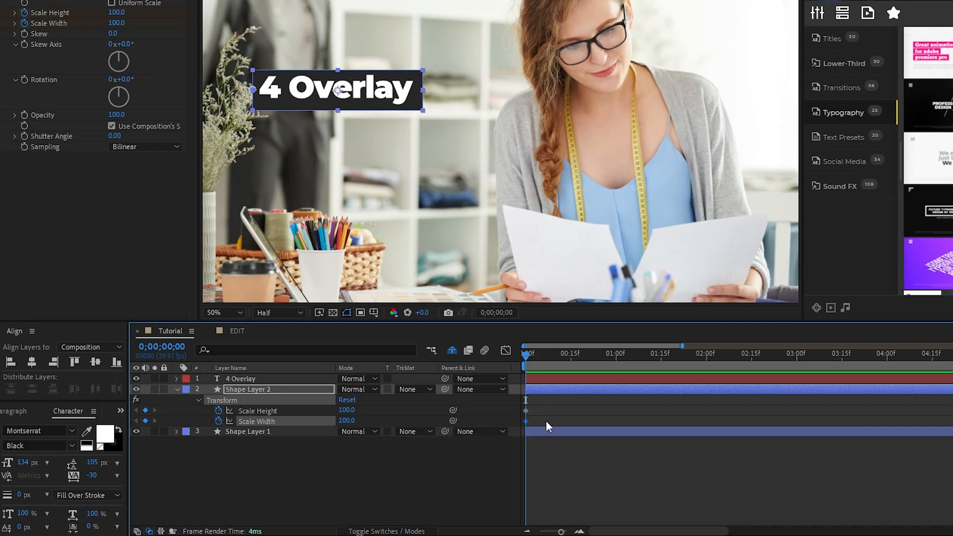
{"action": "left_click", "coordinate": [647, 353]}
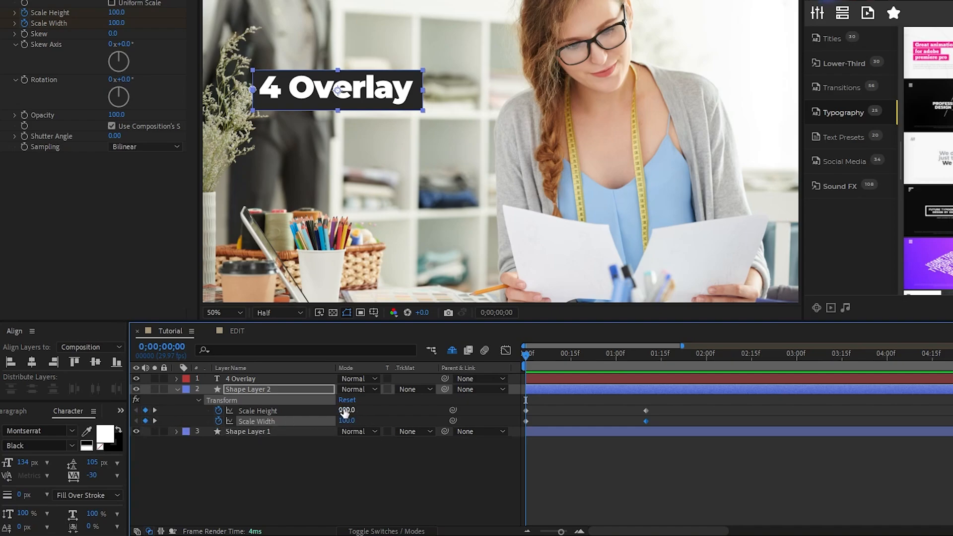
{"action": "type", "text": "15.0"}
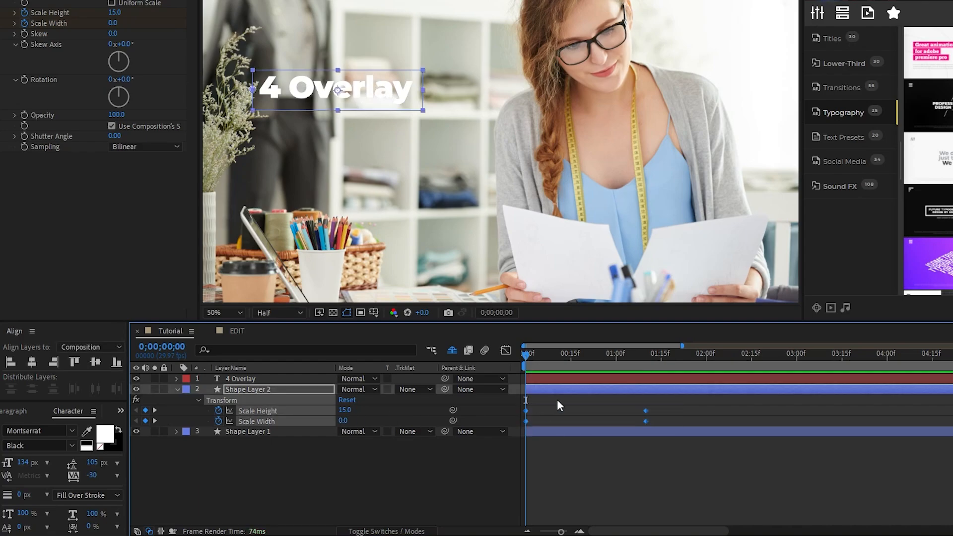
{"action": "left_click", "coordinate": [505, 350]}
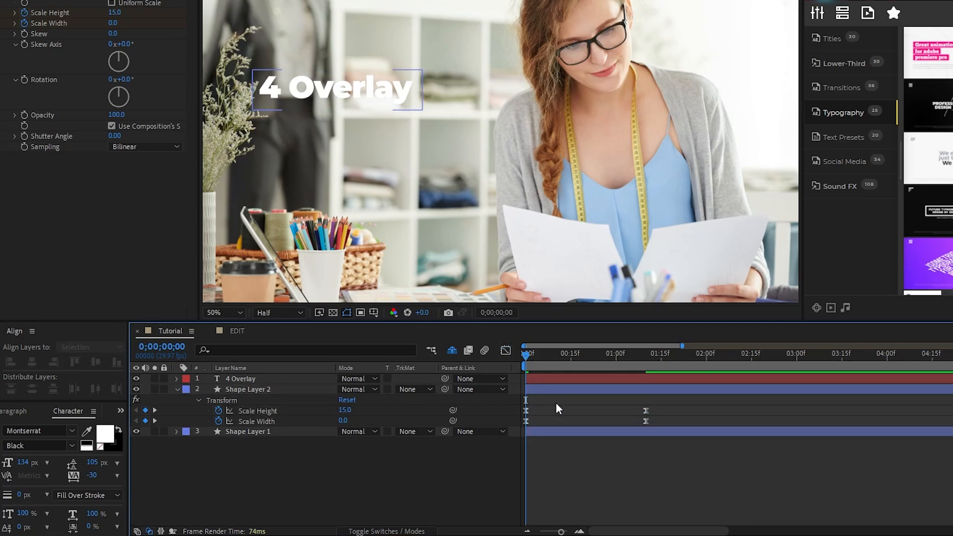
{"action": "left_click", "coordinate": [250, 389]}
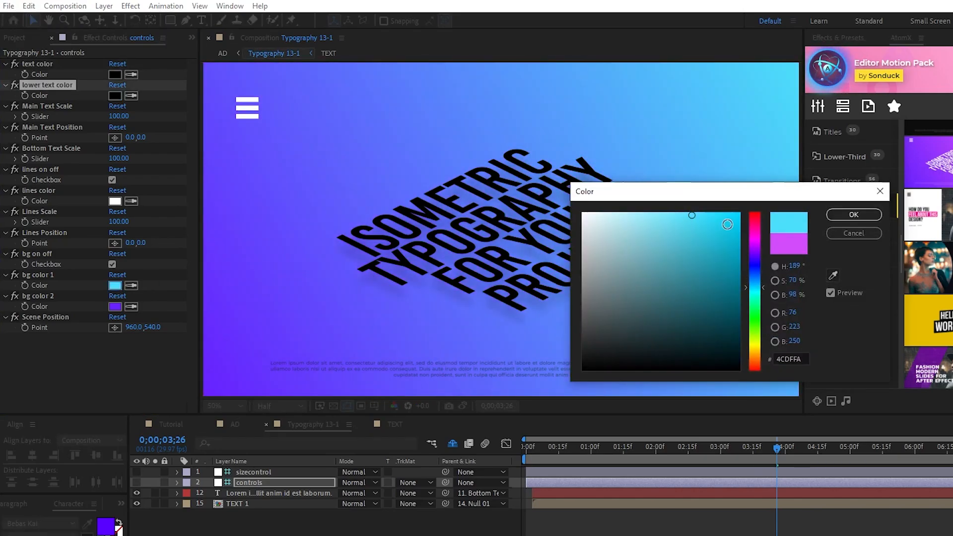
{"action": "left_click", "coordinate": [853, 214]}
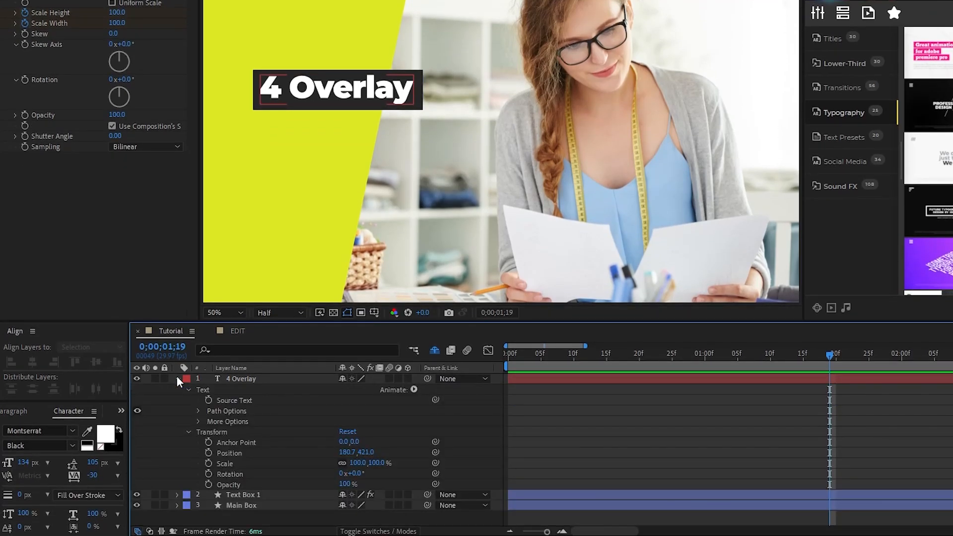
Add a Position text animator to 4 Overlay and extend it with another property
{"action": "left_click", "coordinate": [414, 389]}
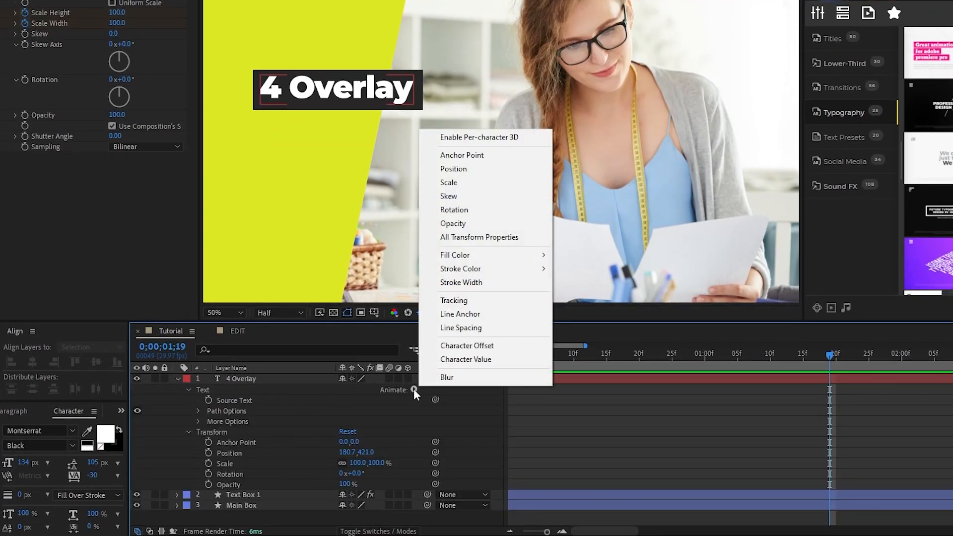
{"action": "left_click", "coordinate": [454, 169]}
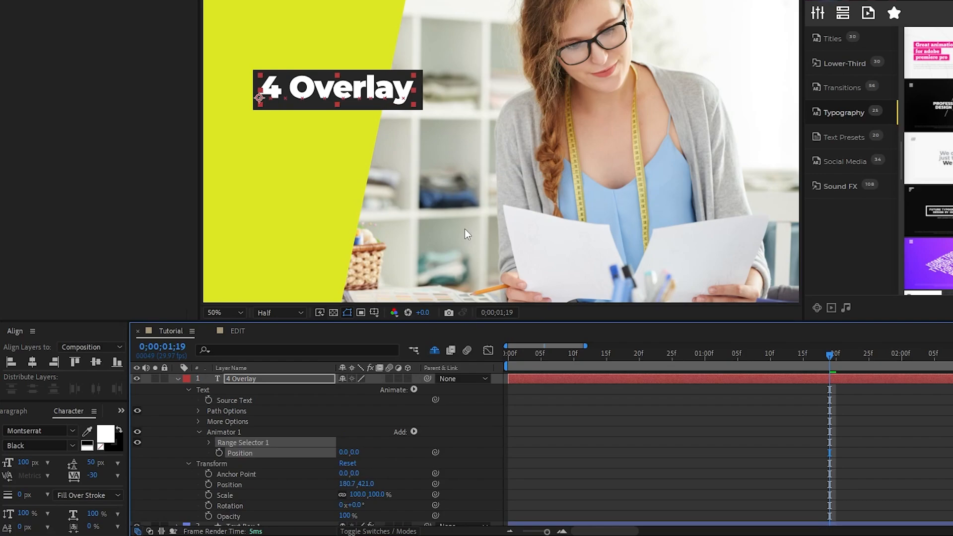
{"action": "left_click", "coordinate": [414, 432]}
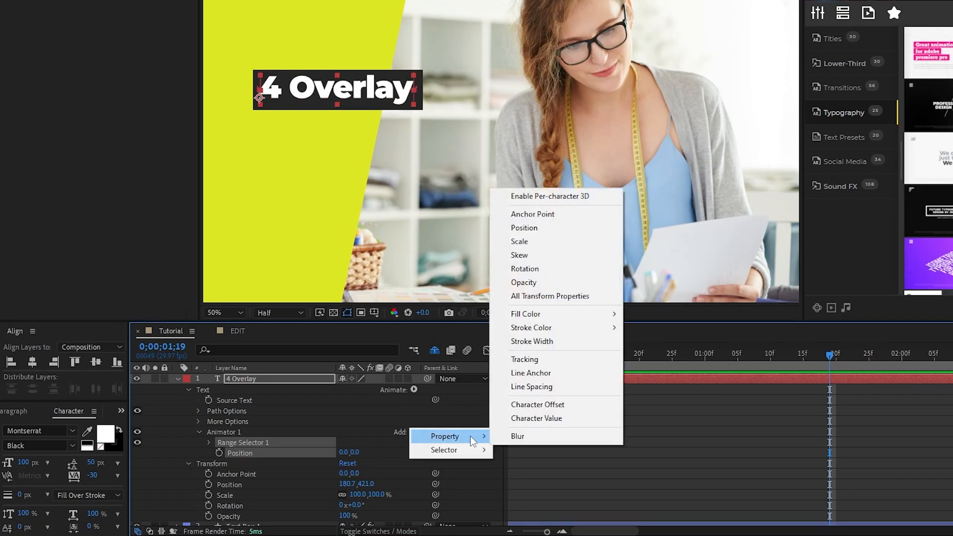
{"action": "left_click", "coordinate": [524, 282]}
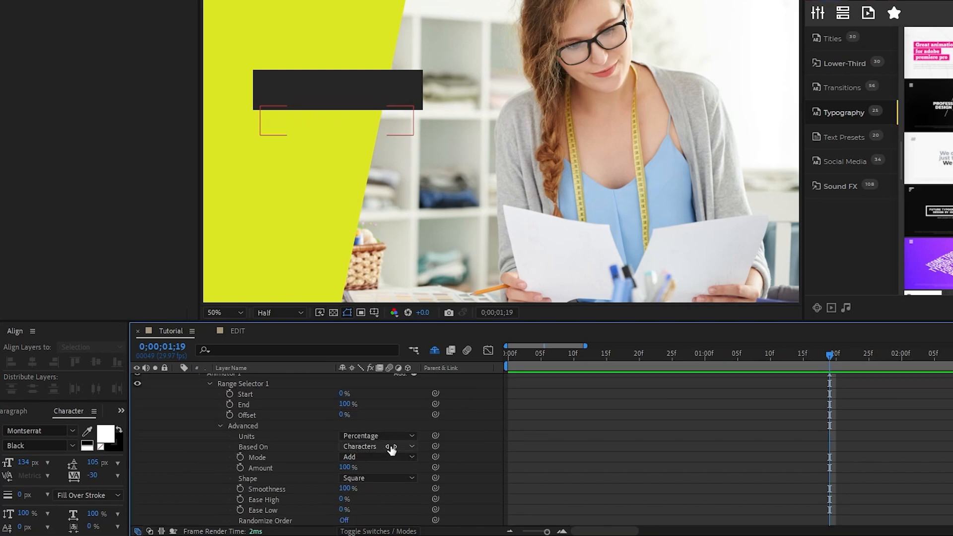
Base the range selector on Lines and keyframe Start from 0% at 0;00;10 to 100% at 1;20
{"action": "left_click", "coordinate": [377, 447]}
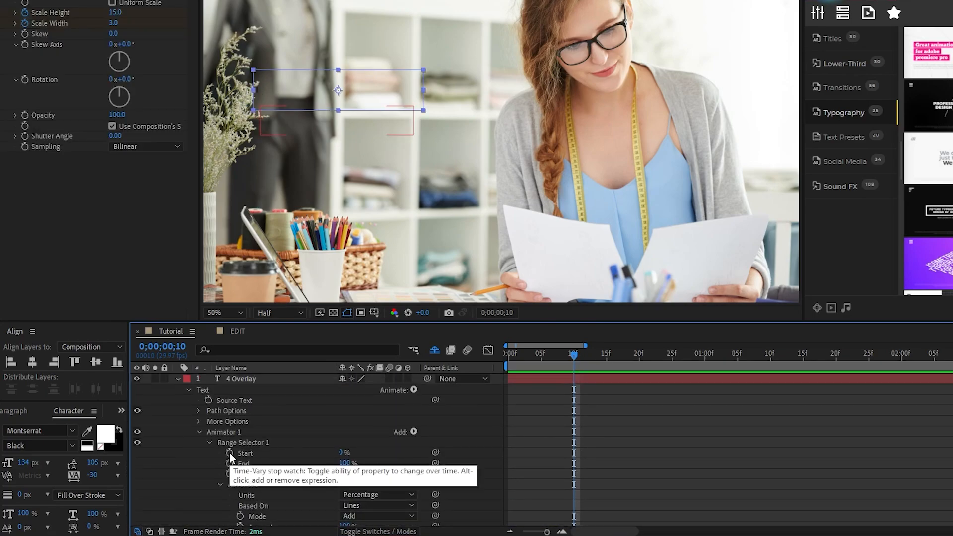
{"action": "left_click", "coordinate": [229, 453]}
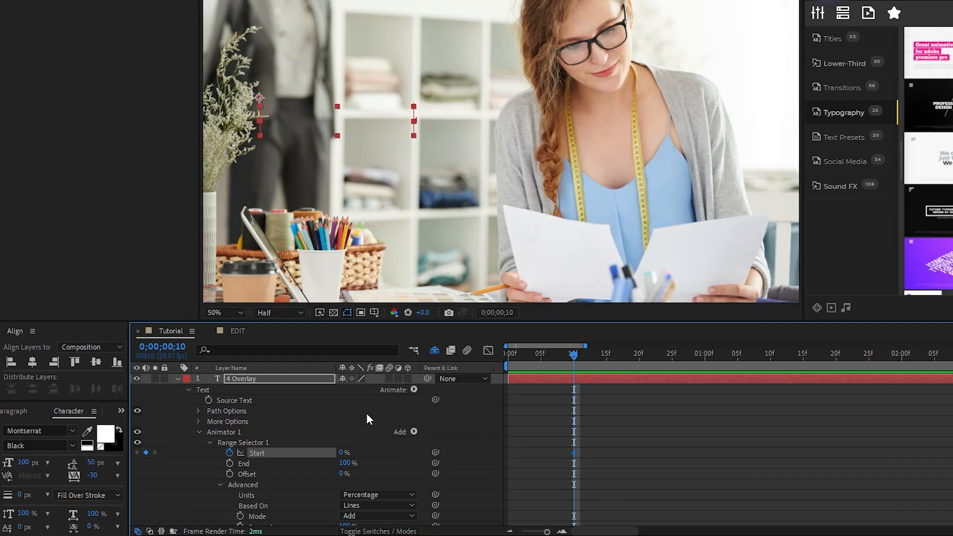
{"action": "left_click_drag", "start_coordinate": [575, 354], "coordinate": [836, 355]}
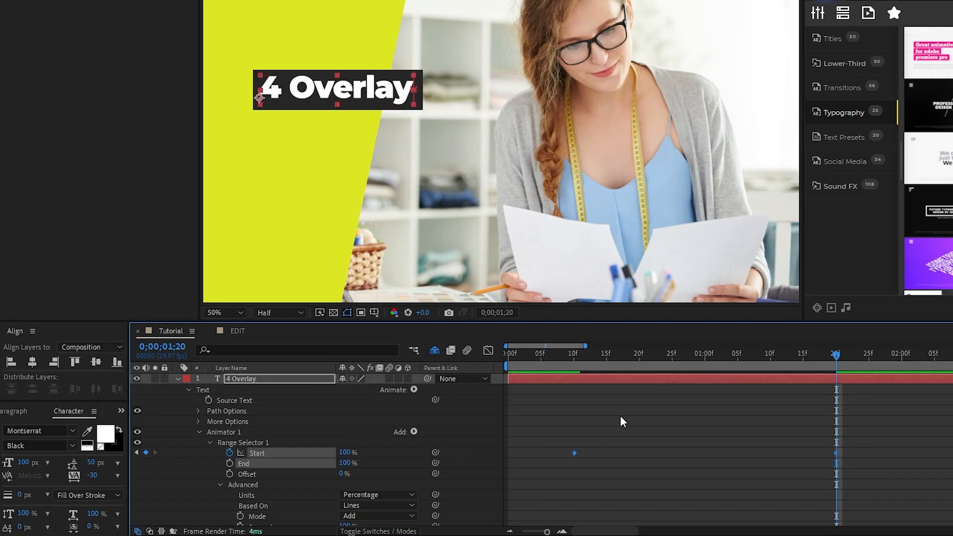
{"action": "left_click", "coordinate": [489, 350]}
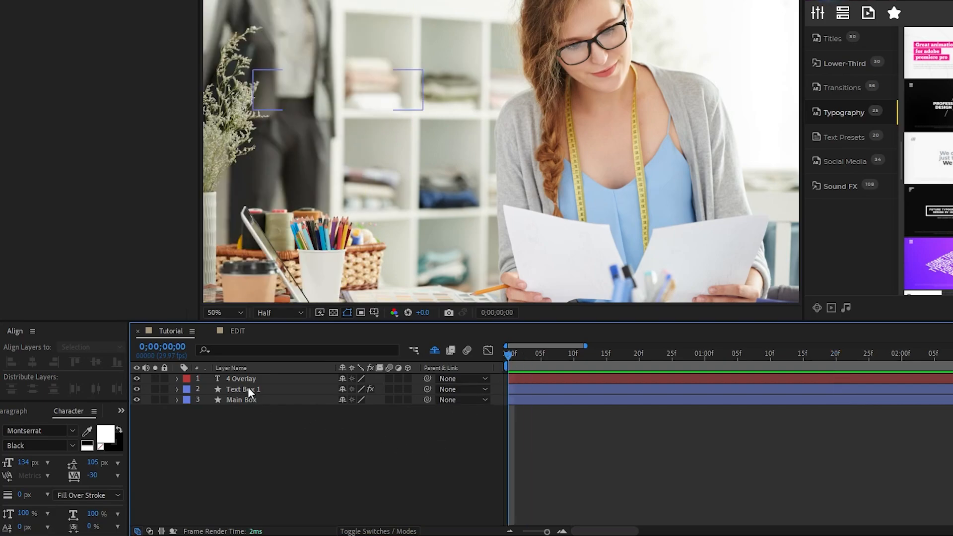
Duplicate Text Box 1 and set 4 Overlay's Track Matte to Alpha Matte 'Text Box 2'
{"action": "left_click", "coordinate": [243, 389]}
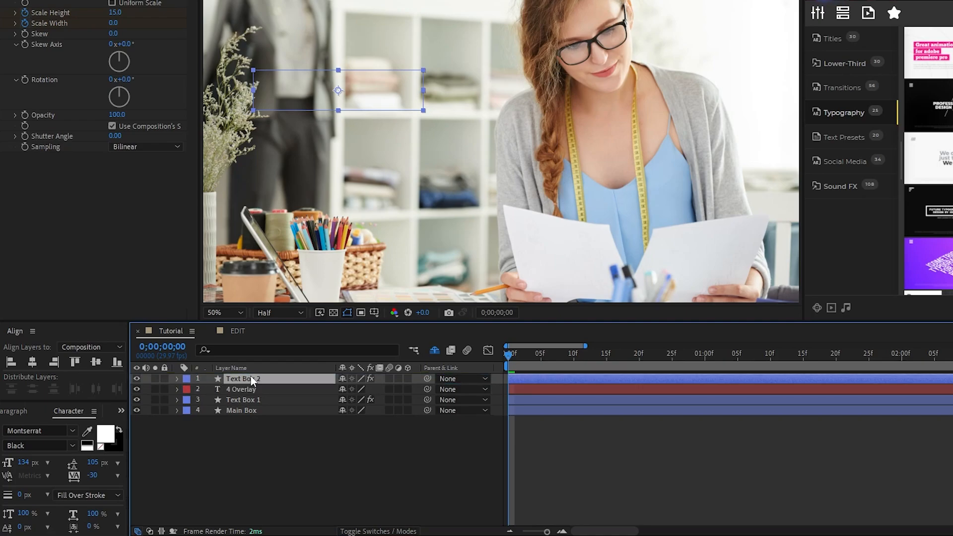
{"action": "left_click", "coordinate": [413, 378]}
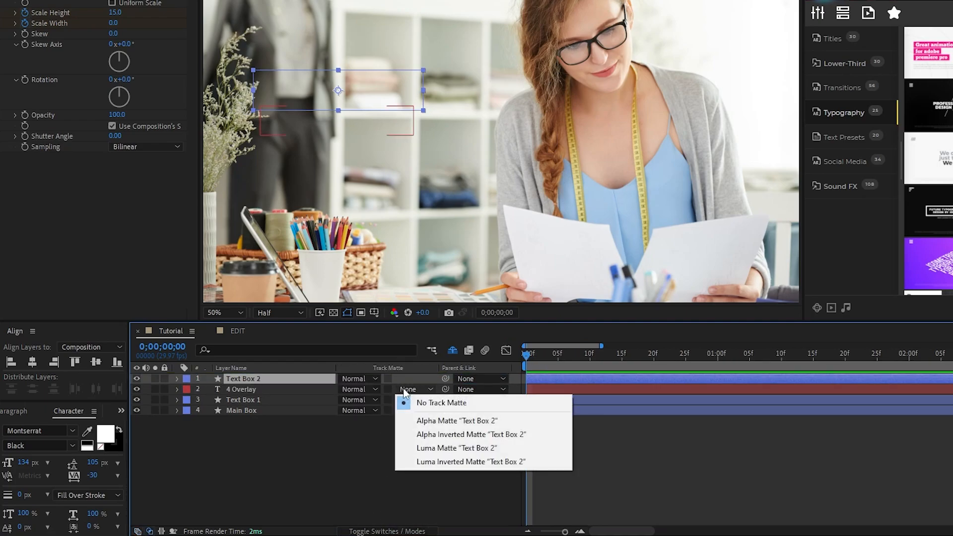
{"action": "left_click", "coordinate": [456, 421]}
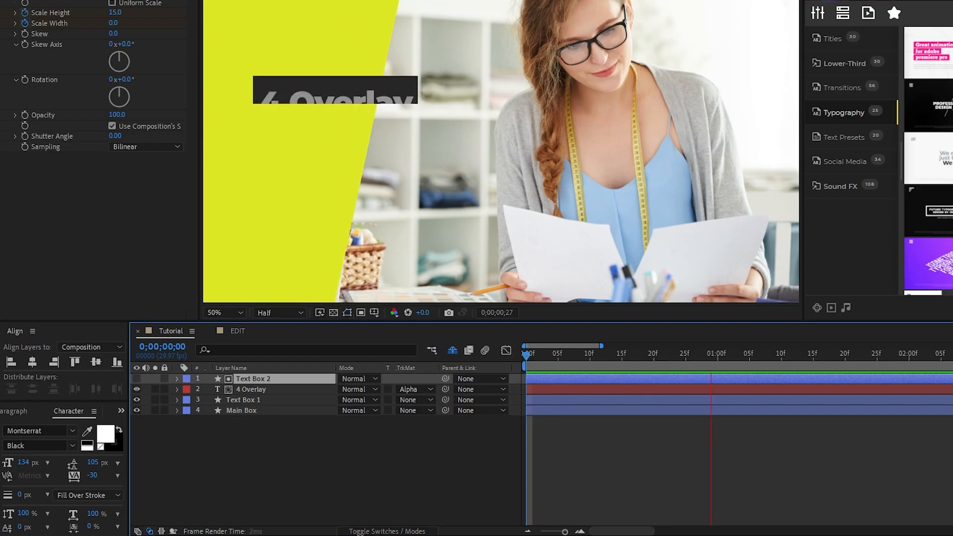
Duplicate the box, text and matte trio twice and move each title copy lower
{"action": "left_click", "coordinate": [635, 354]}
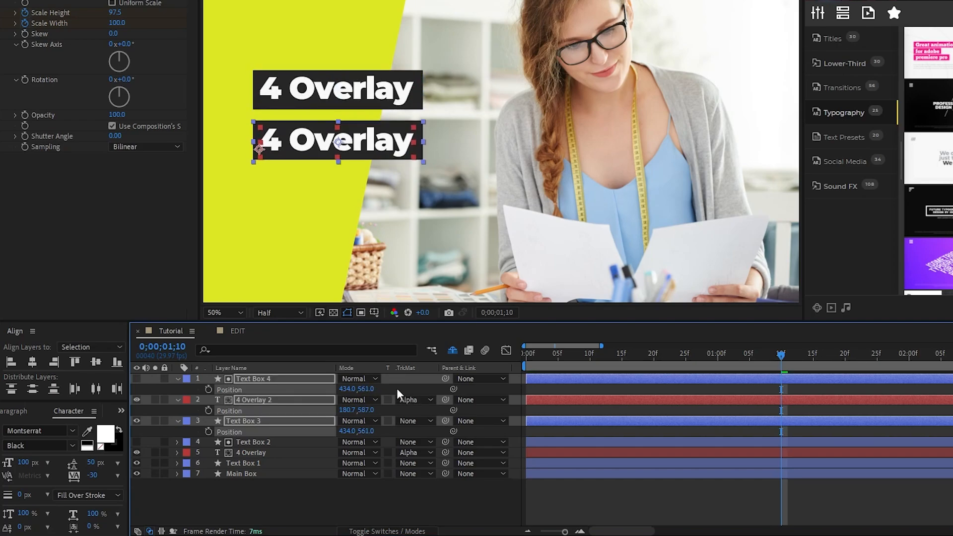
{"action": "left_click", "coordinate": [177, 378]}
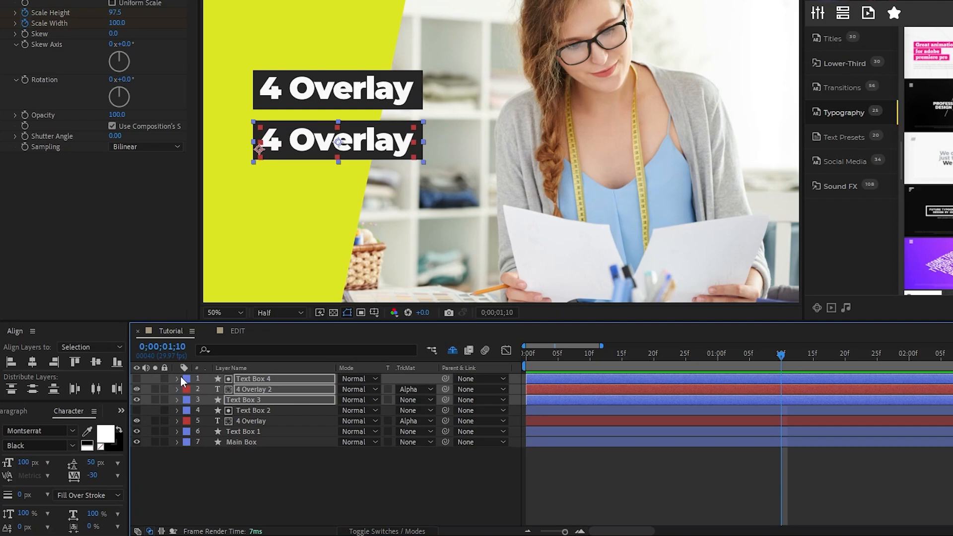
{"action": "mouse_move", "coordinate": [338, 220]}
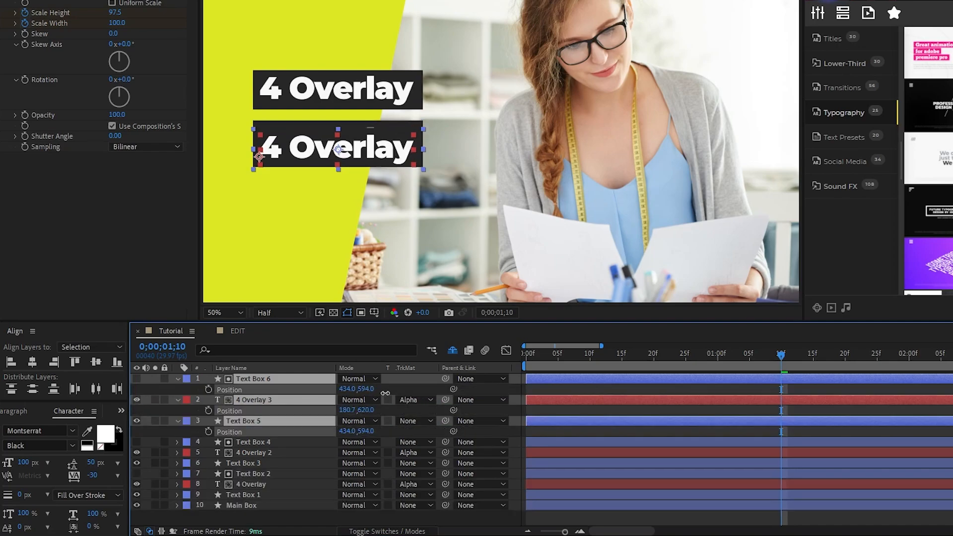
{"action": "left_click_drag", "start_coordinate": [338, 144], "coordinate": [337, 190]}
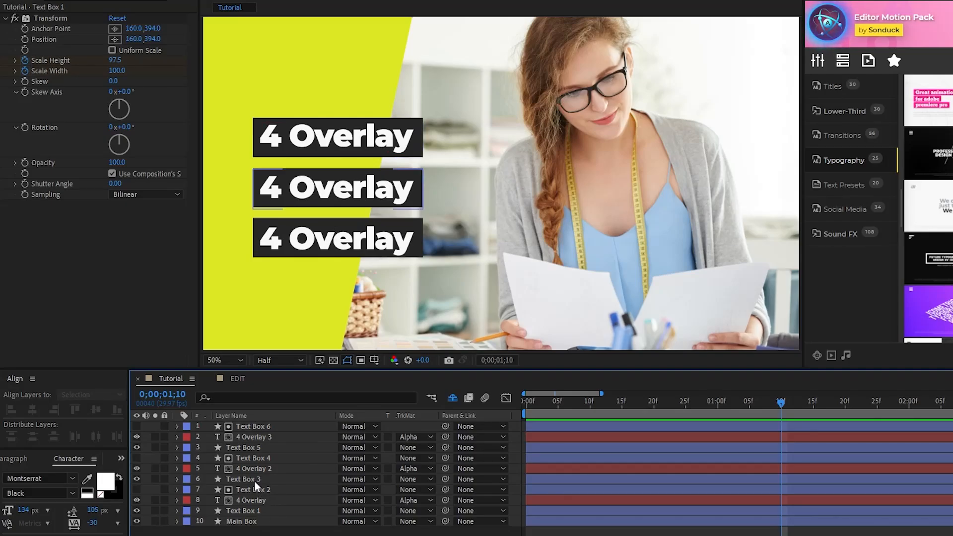
Scrub to preview the boxes scaling in, then re-enter Text Box 4's Position to align it
{"action": "left_click_drag", "start_coordinate": [781, 404], "coordinate": [544, 404]}
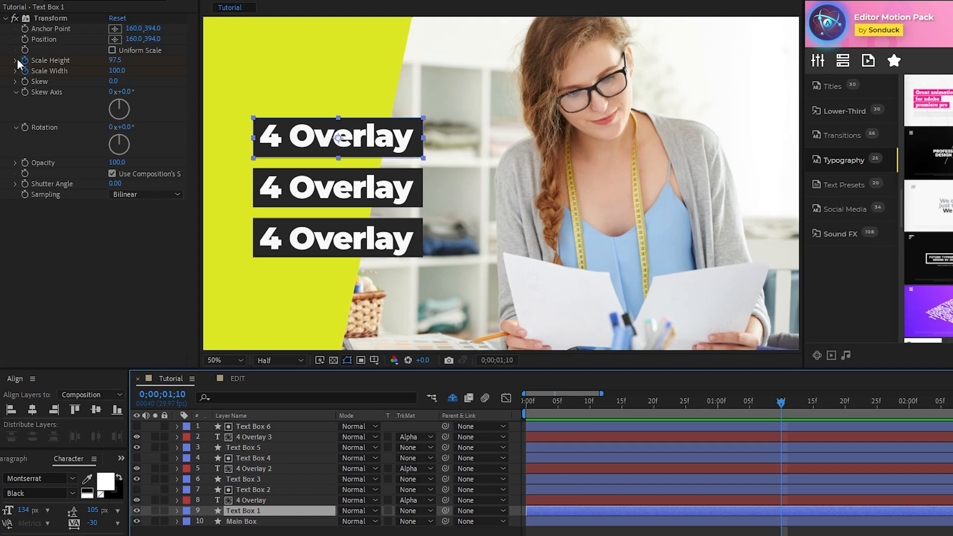
{"action": "mouse_move", "coordinate": [170, 58]}
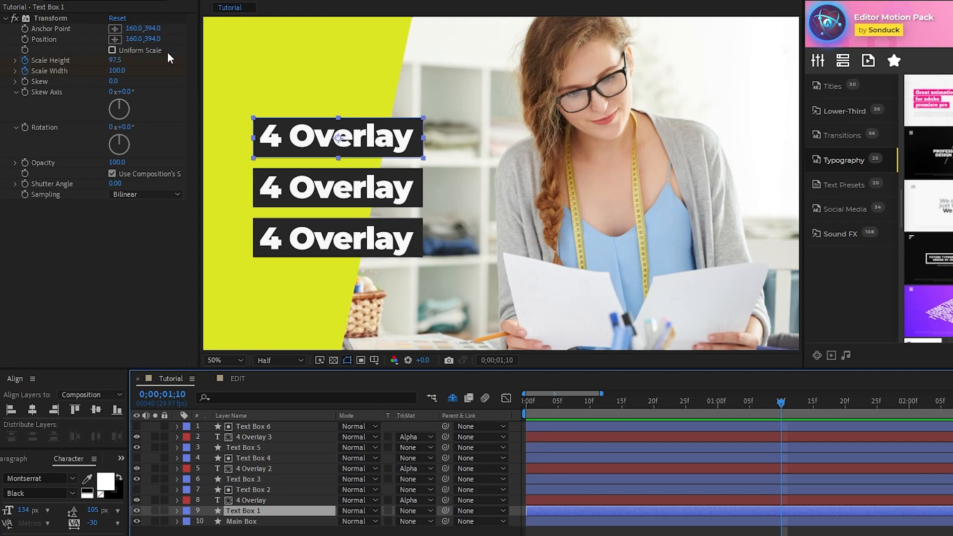
{"action": "left_click", "coordinate": [550, 404]}
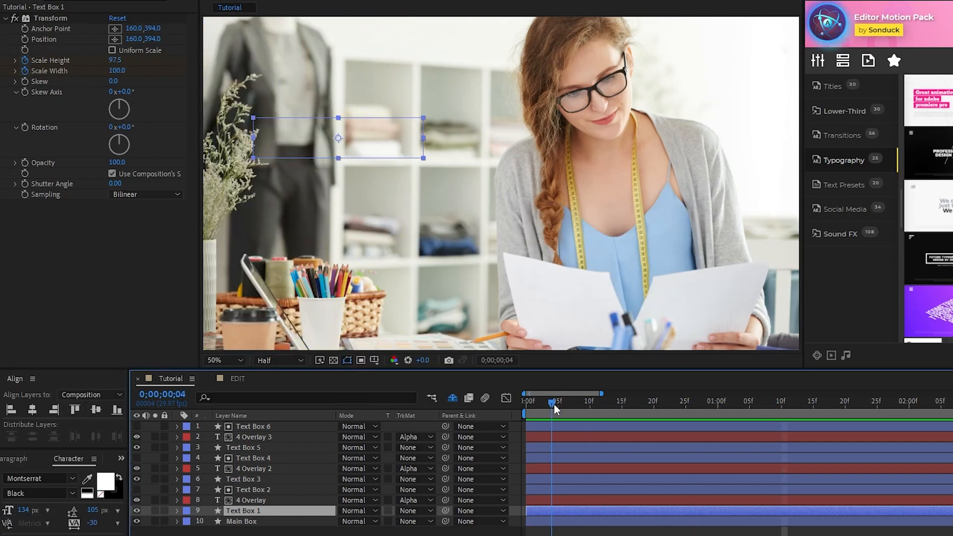
{"action": "left_click_drag", "start_coordinate": [552, 403], "coordinate": [640, 403]}
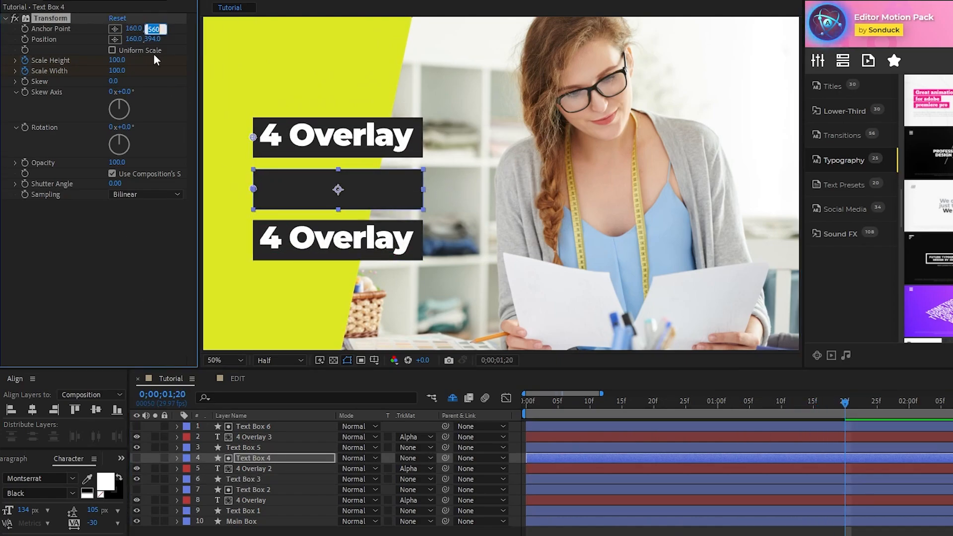
{"action": "left_click", "coordinate": [253, 448]}
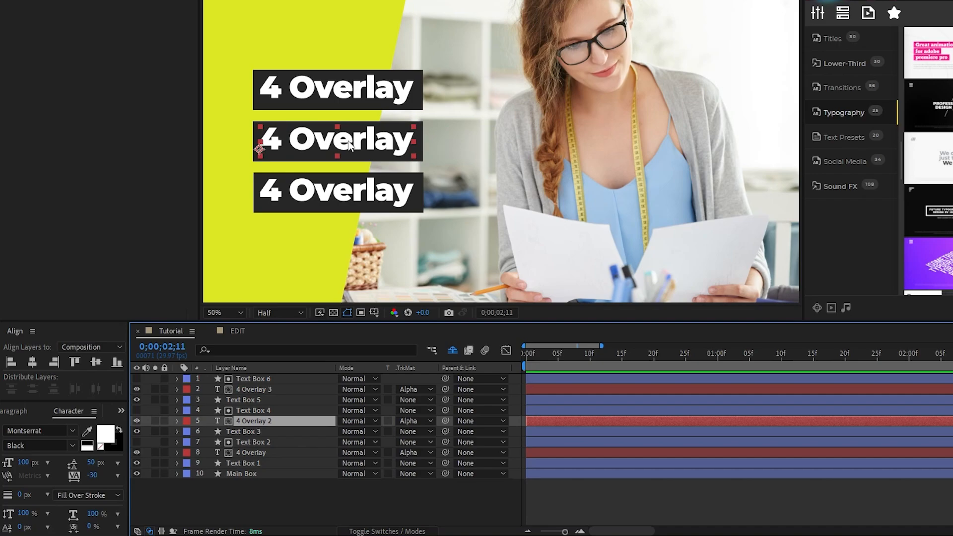
Retype the middle title as Motion and select its box to resize
{"action": "left_click", "coordinate": [337, 140]}
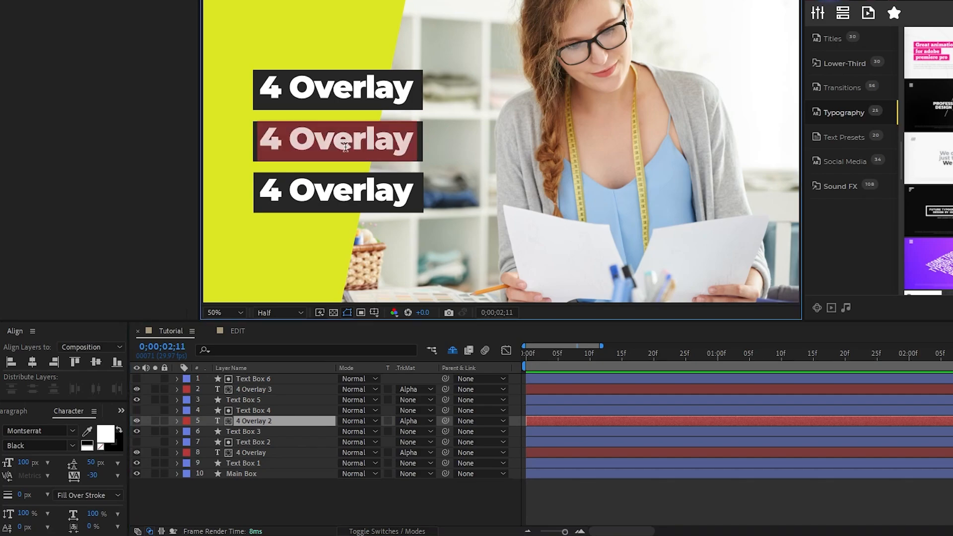
{"action": "type", "text": "Motion"}
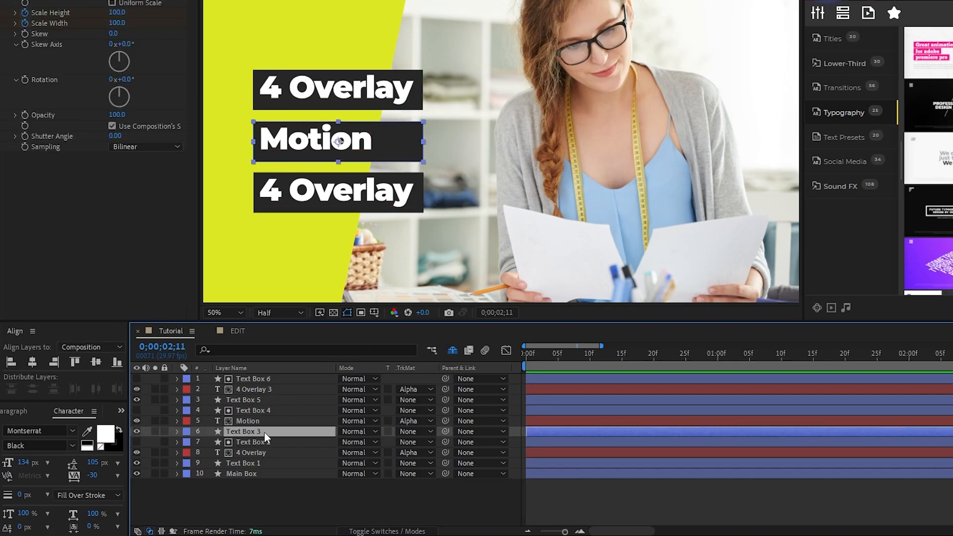
{"action": "left_click", "coordinate": [177, 431]}
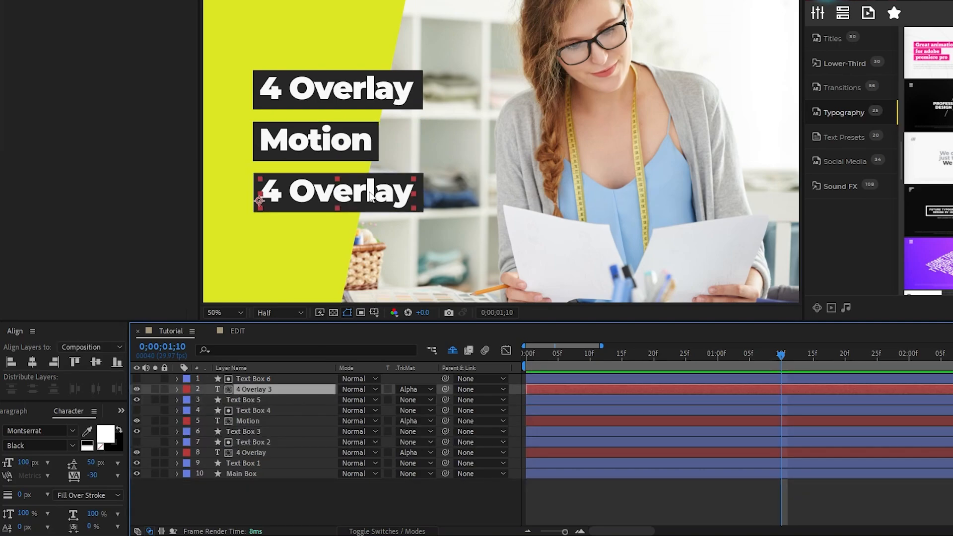
Retype the third title as Graphics and narrow Text Box 5's Scale Width to fit
{"action": "type", "text": "Graphics"}
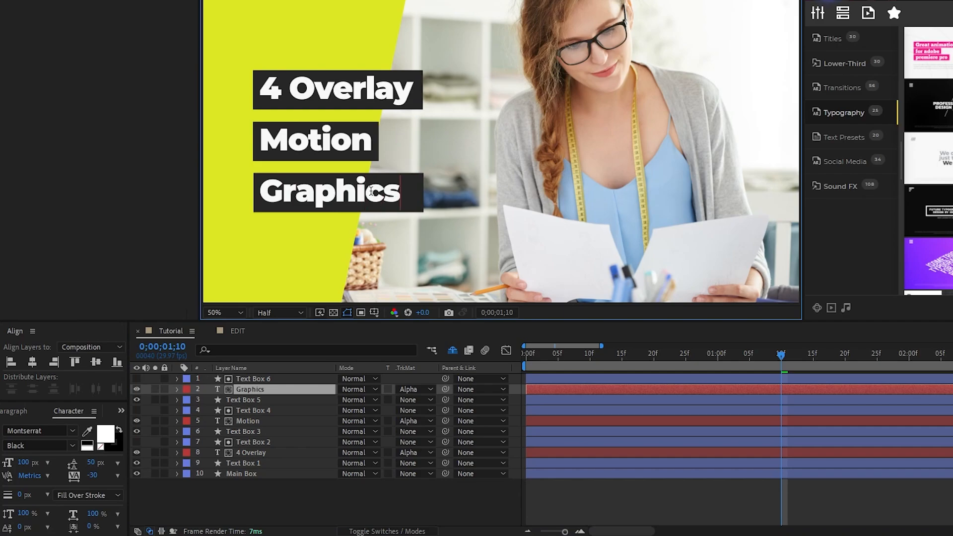
{"action": "left_click", "coordinate": [243, 399]}
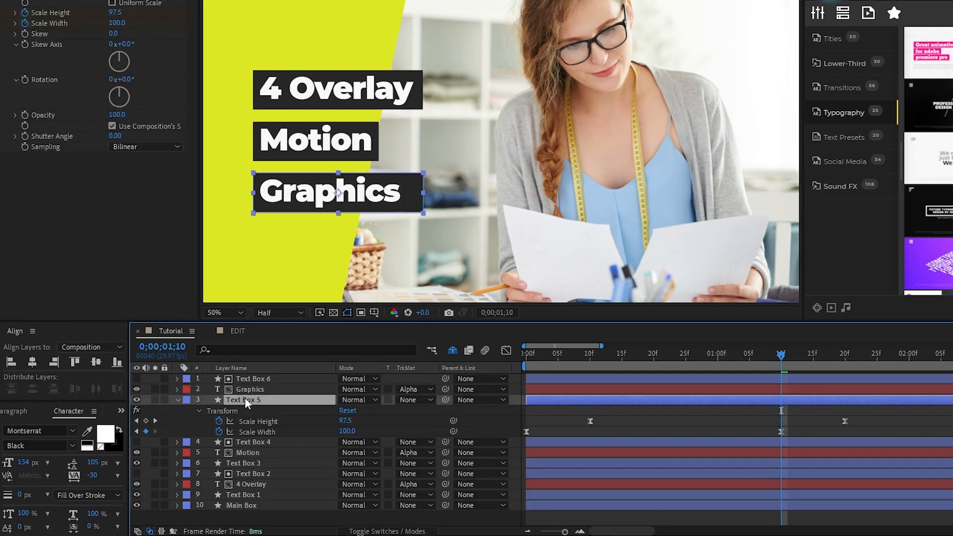
{"action": "left_click_drag", "start_coordinate": [347, 432], "coordinate": [339, 432]}
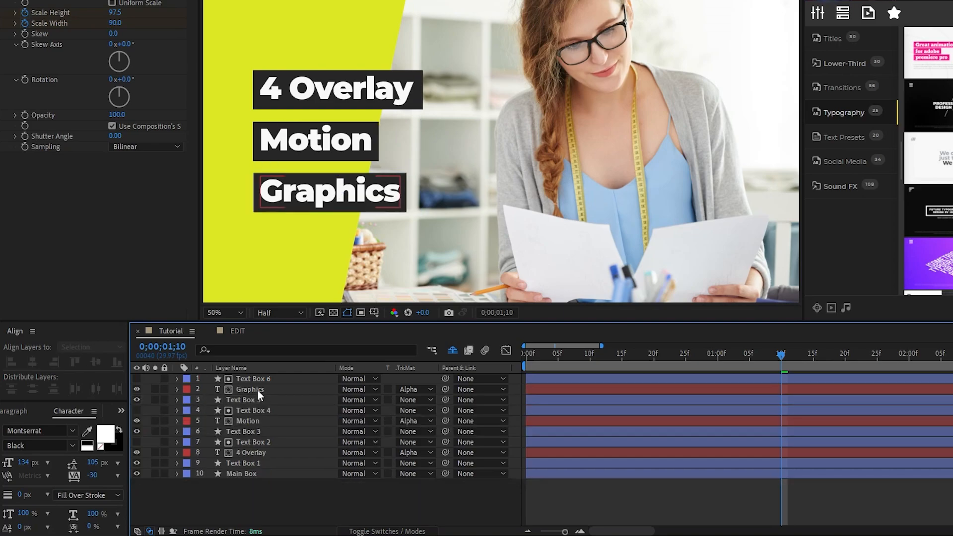
{"action": "left_click", "coordinate": [176, 378]}
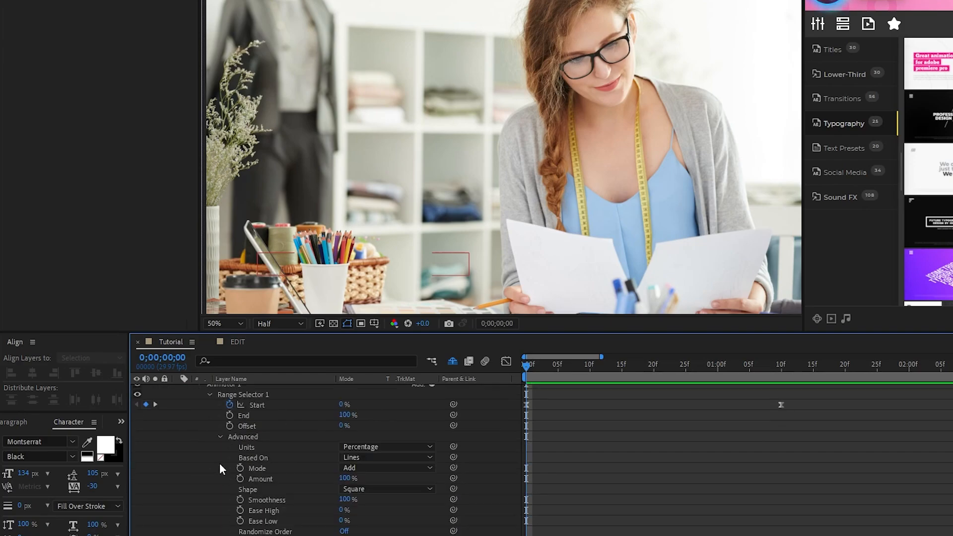
Set the subtitle animator's Advanced Based On option to Lines for a line-by-line reveal
{"action": "left_click", "coordinate": [386, 457]}
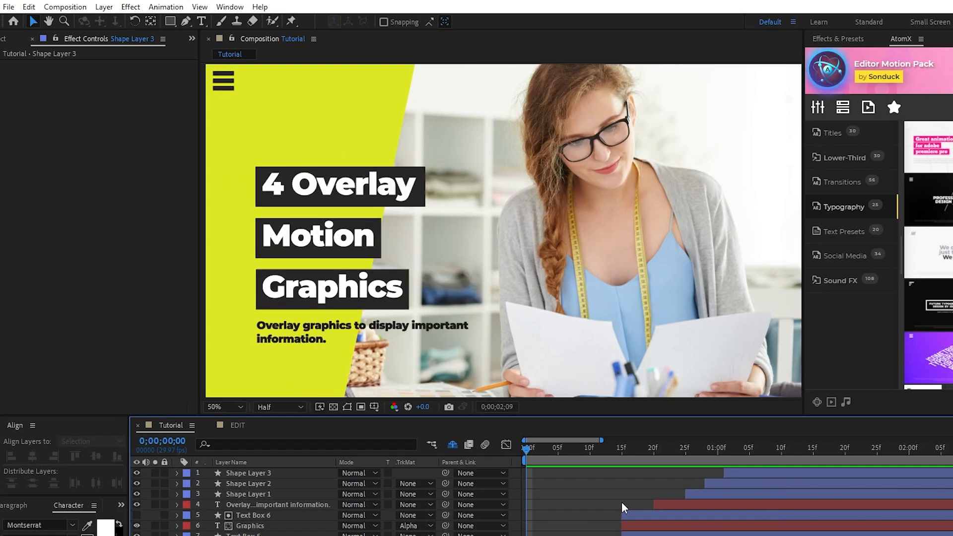
Stagger the layer start times into a staircase and scrub the ruler to preview the cascade
{"action": "left_click", "coordinate": [792, 448]}
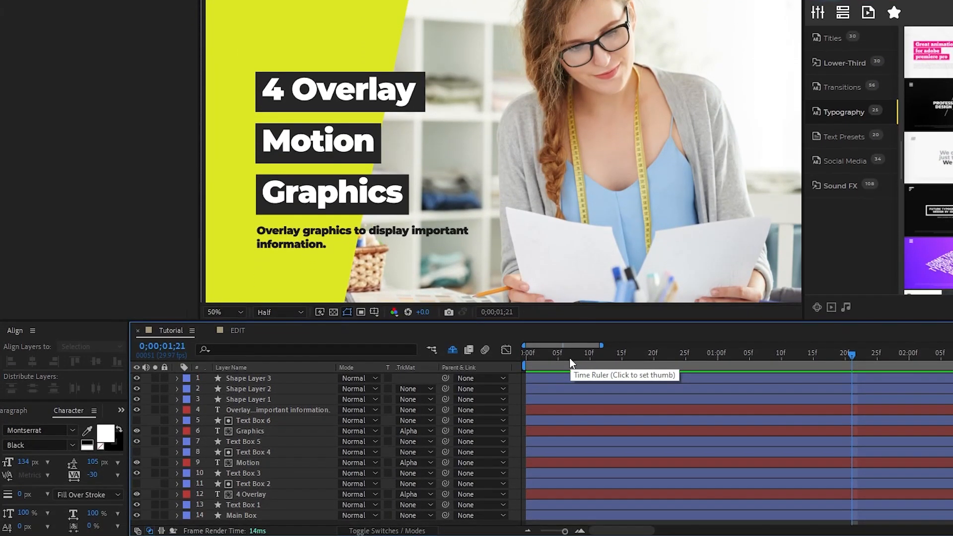
{"action": "mouse_move", "coordinate": [550, 388]}
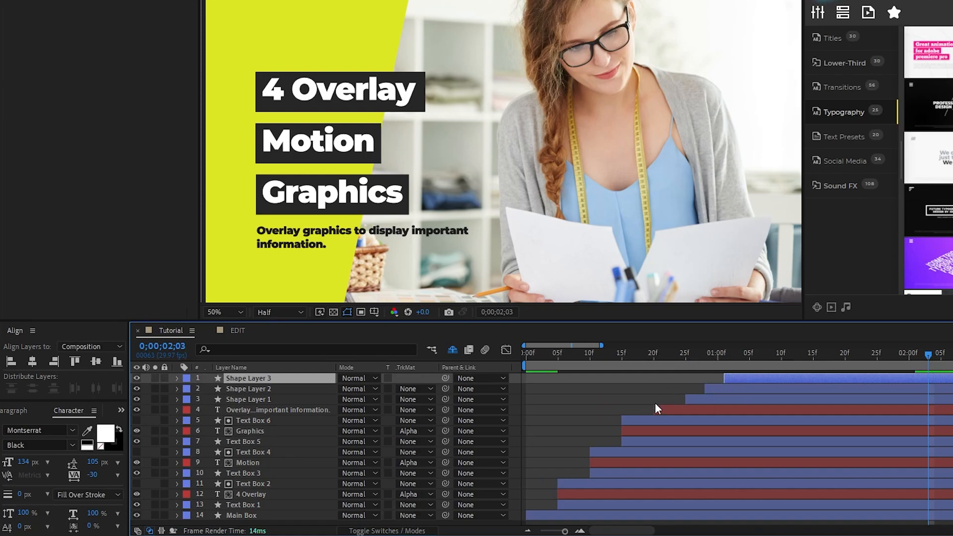
{"action": "left_click", "coordinate": [704, 352]}
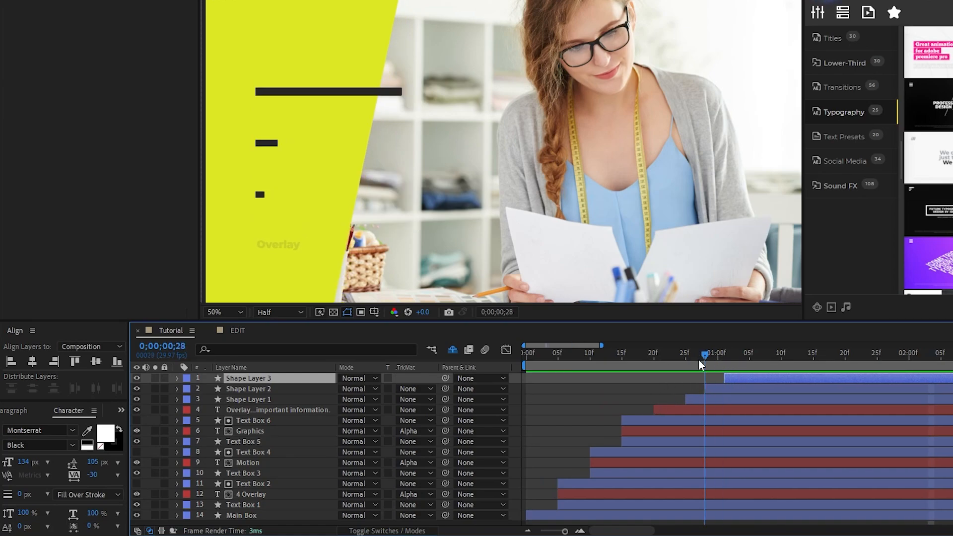
{"action": "left_click", "coordinate": [844, 352]}
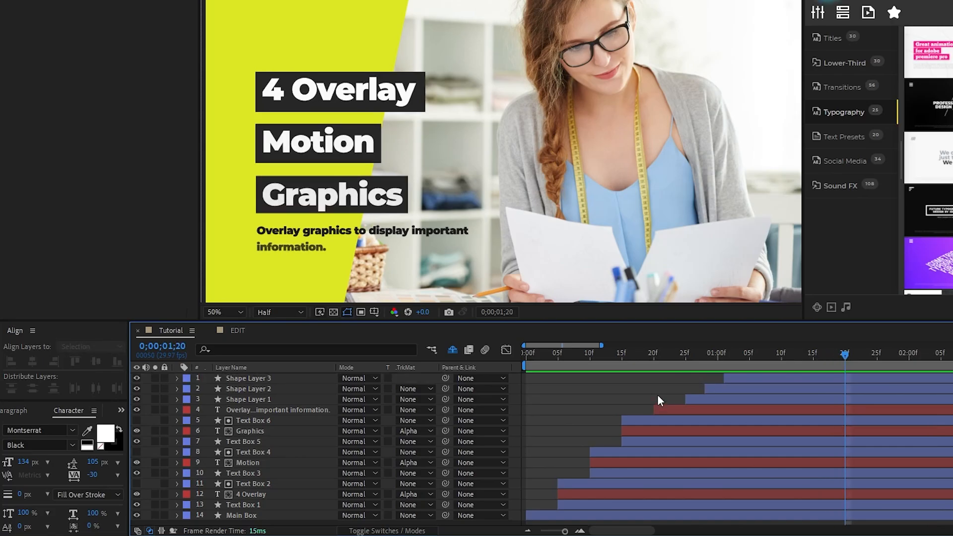